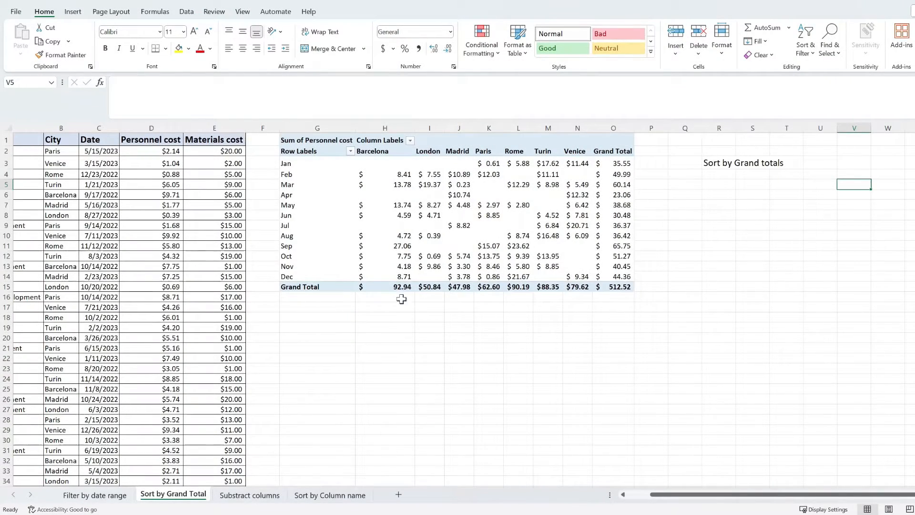
{"action": "mouse_move", "coordinate": [382, 349]}
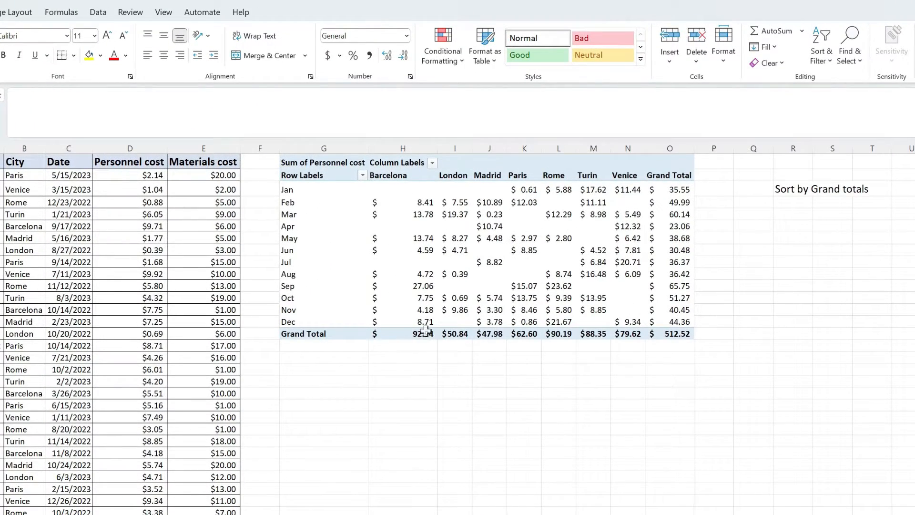
- Sort the city columns largest to smallest by grand total, Barcelona first, Madrid last
{"action": "left_click", "coordinate": [402, 333]}
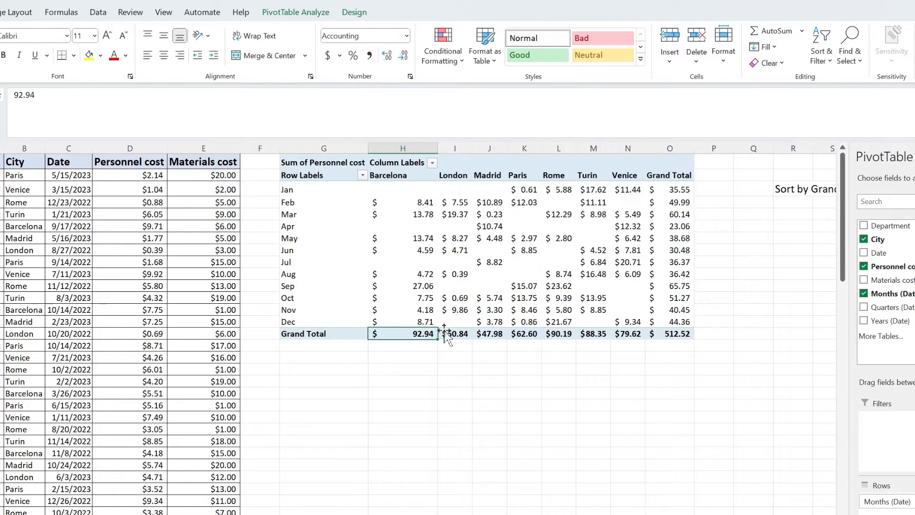
{"action": "left_click", "coordinate": [490, 334]}
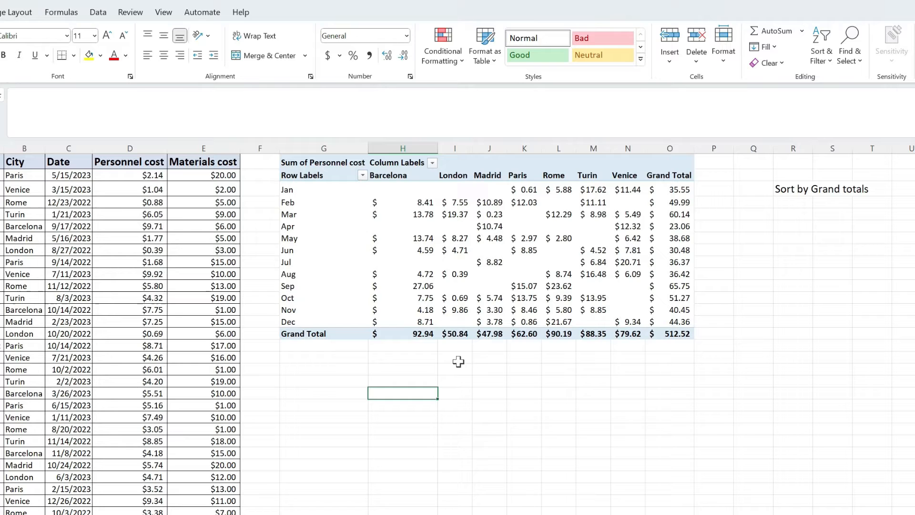
{"action": "left_click", "coordinate": [455, 334]}
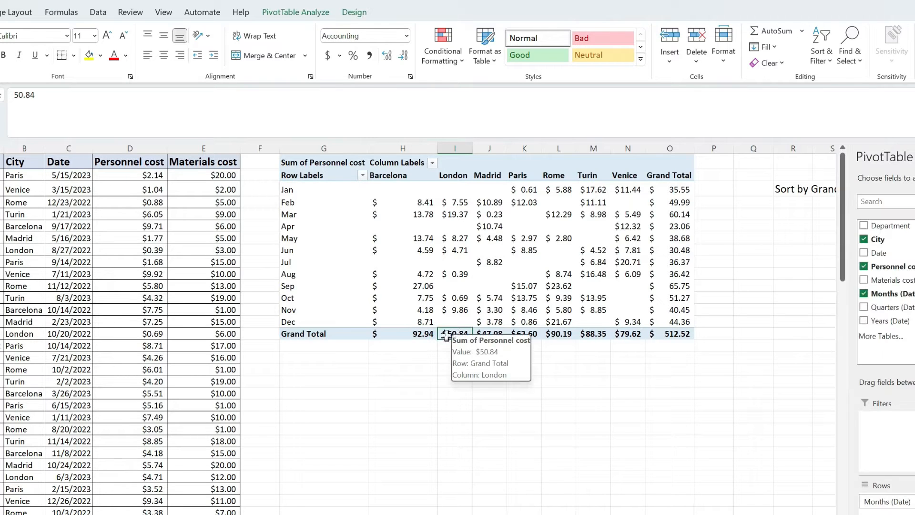
{"action": "right_click", "coordinate": [455, 334]}
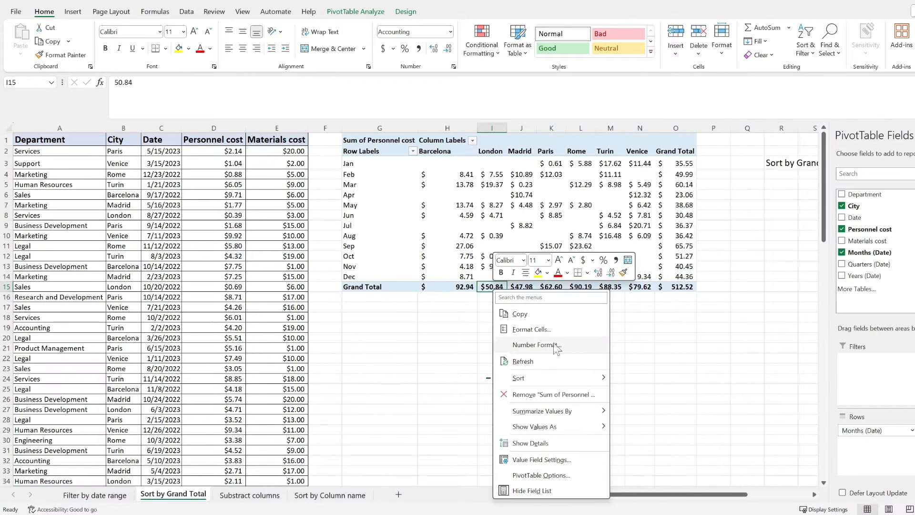
{"action": "mouse_move", "coordinate": [516, 377]}
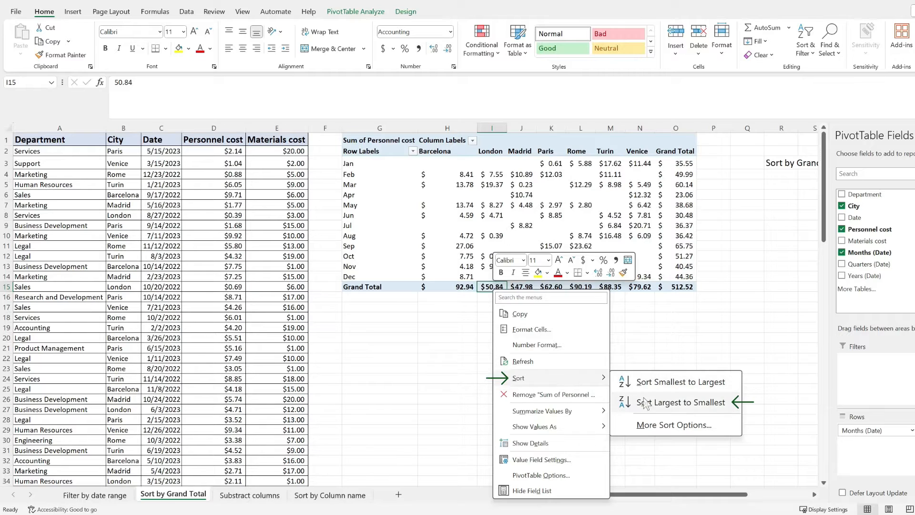
{"action": "left_click", "coordinate": [681, 402]}
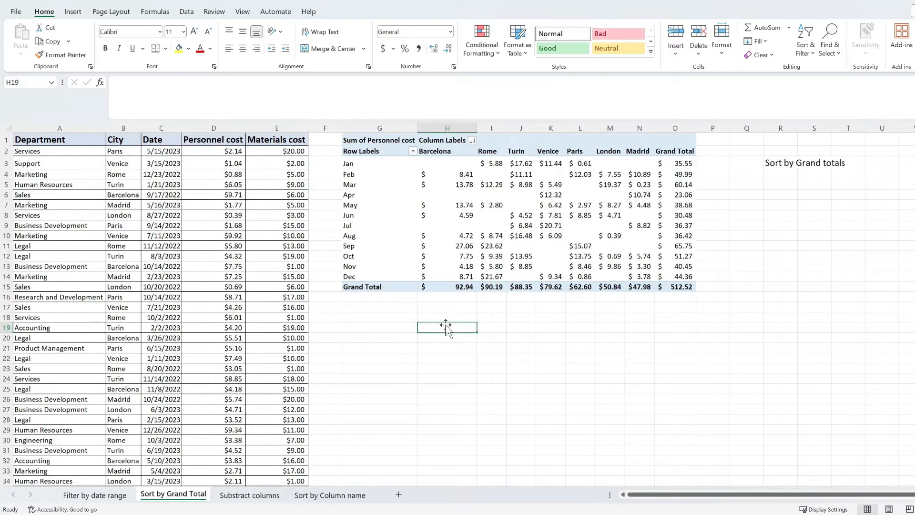
{"action": "mouse_move", "coordinate": [443, 322]}
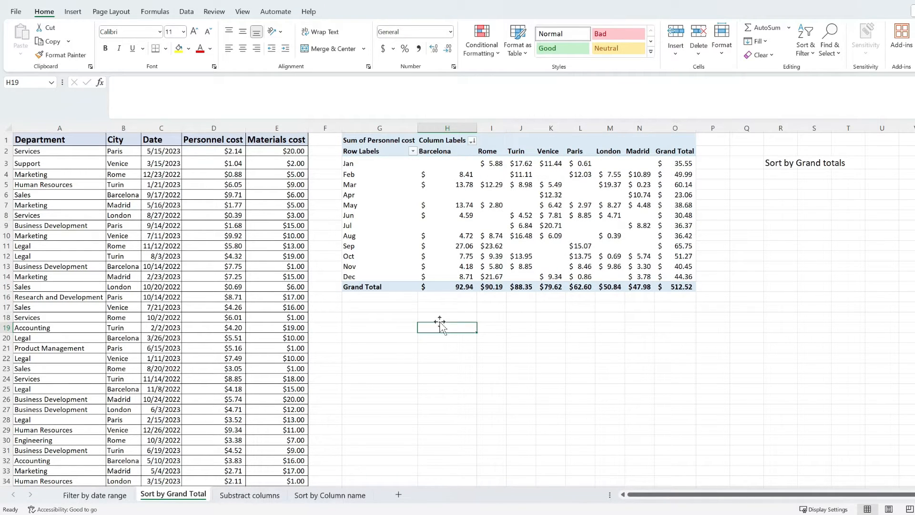
{"action": "right_click", "coordinate": [639, 286]}
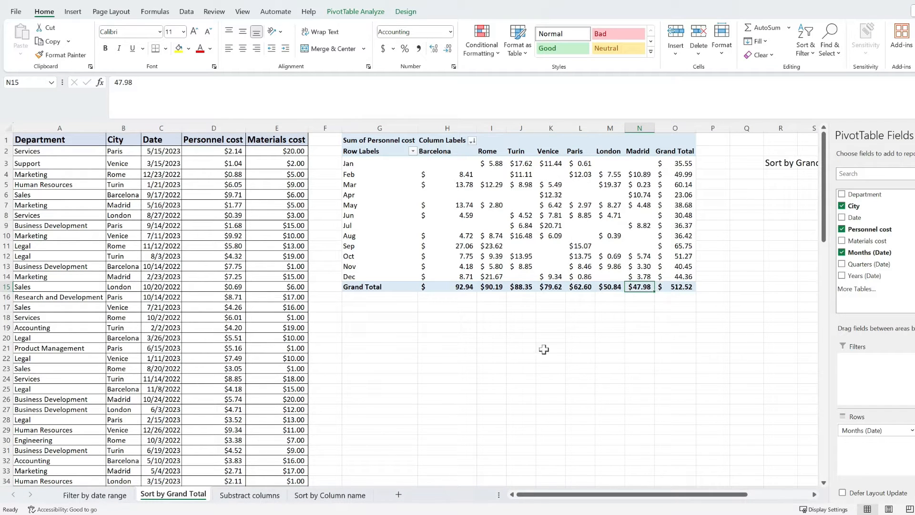
- Bring up the sort options for March's value in the Grand Total column
{"action": "left_click", "coordinate": [675, 126]}
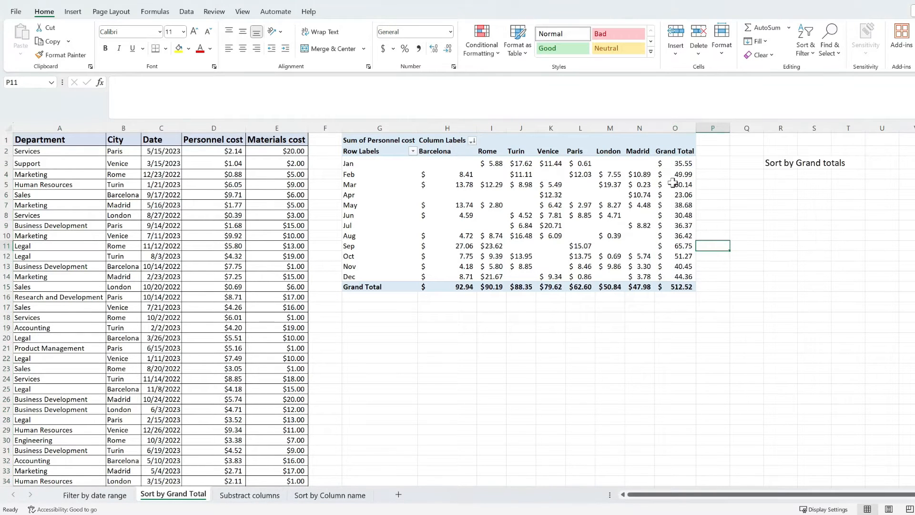
{"action": "right_click", "coordinate": [675, 184]}
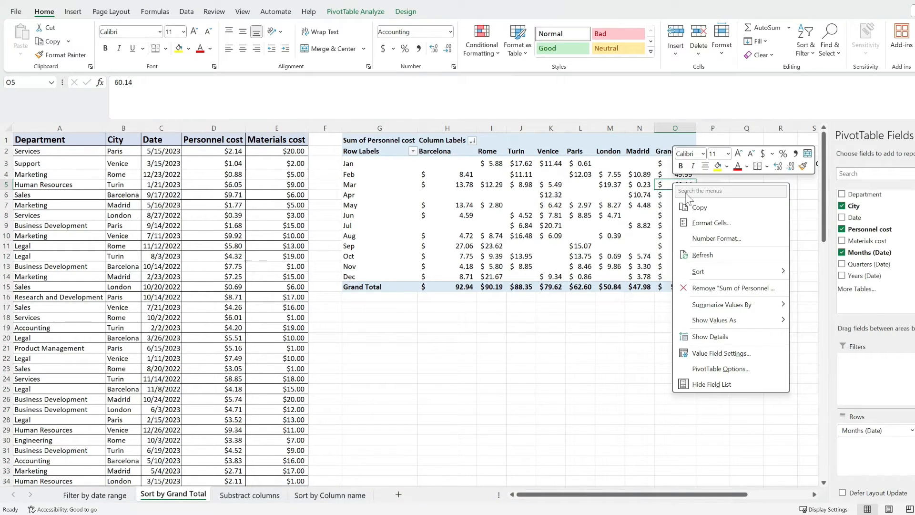